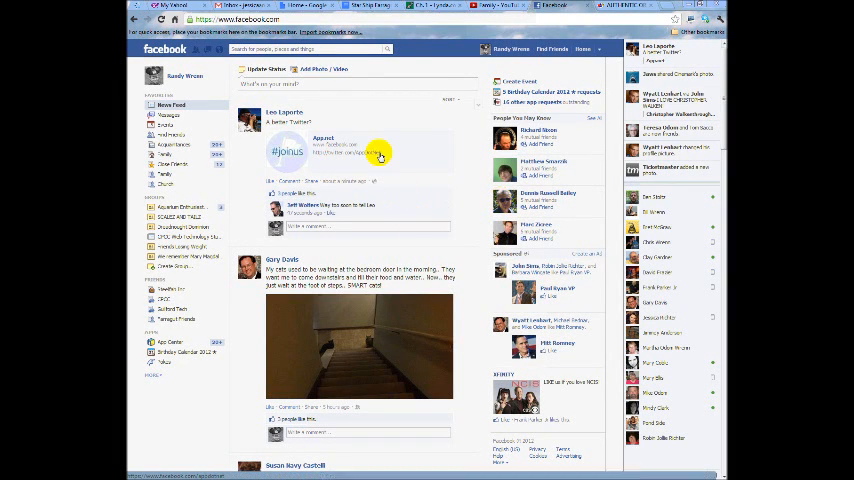
mouse_move(465, 255)
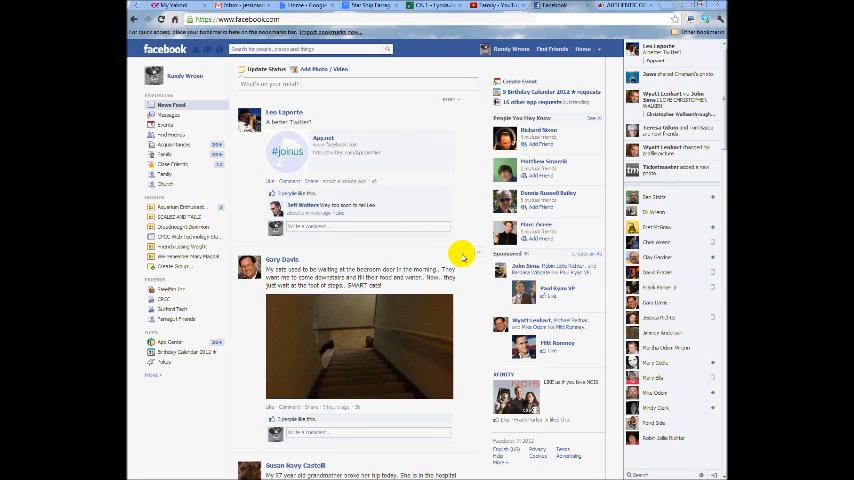
mouse_move(470, 147)
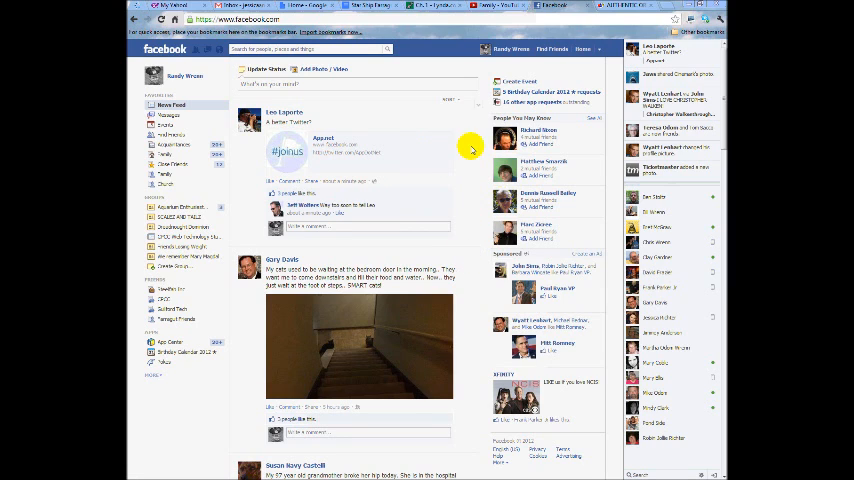
mouse_move(475, 203)
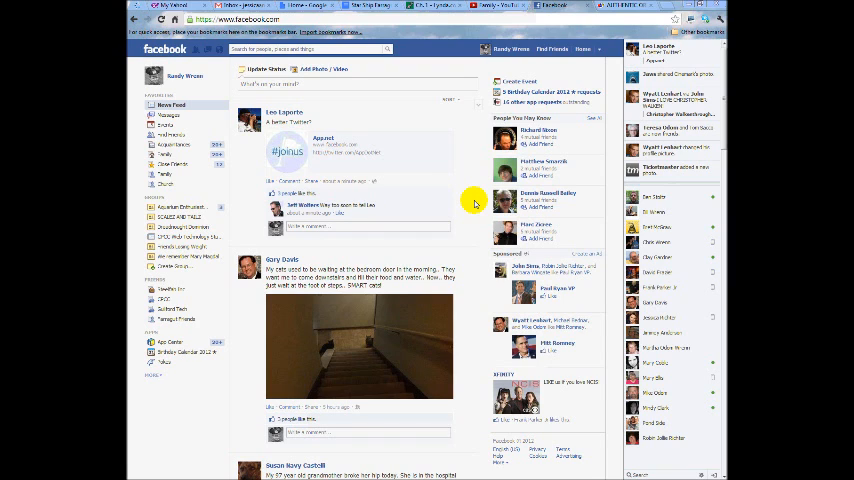
mouse_move(476, 187)
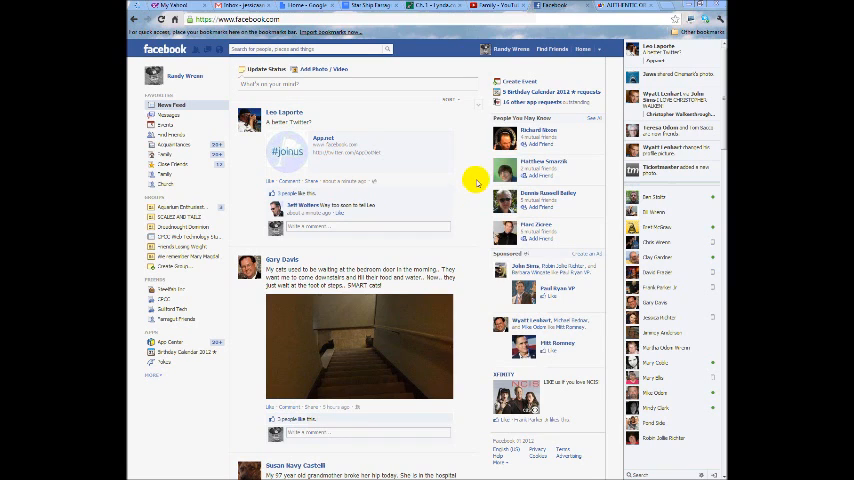
mouse_move(469, 148)
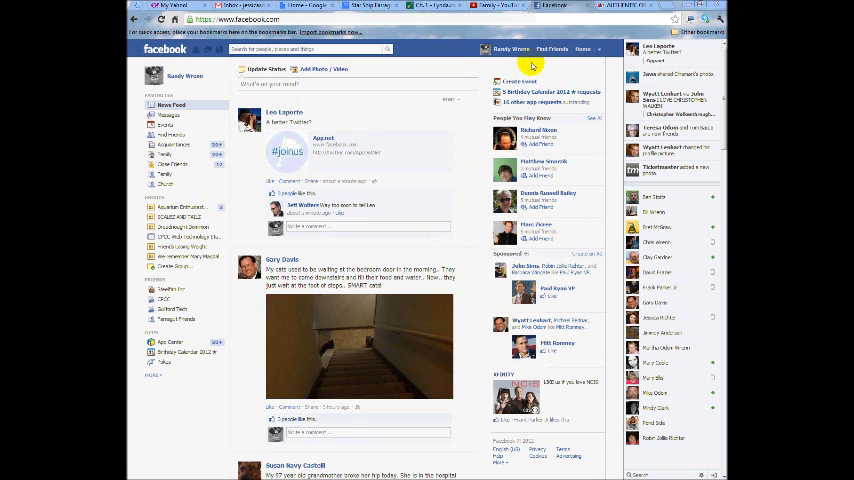
mouse_move(510, 49)
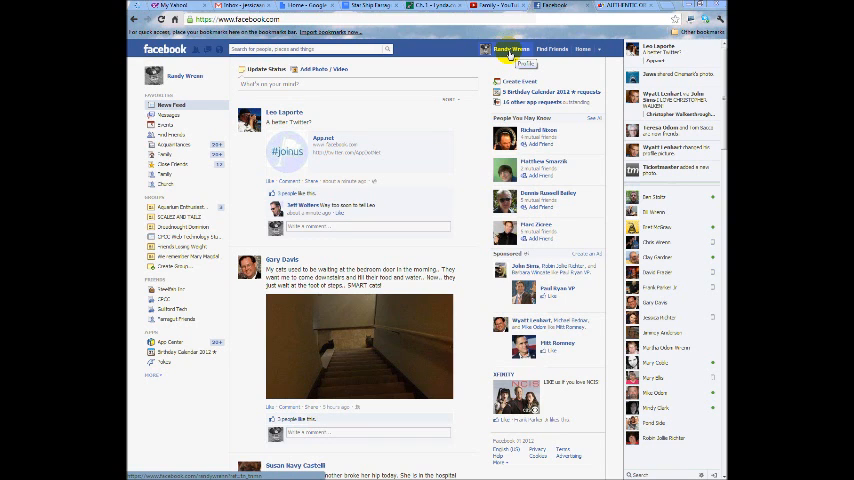
From your profile's Photos page, open the 'Random Photos of People Places and Things' album
click(509, 49)
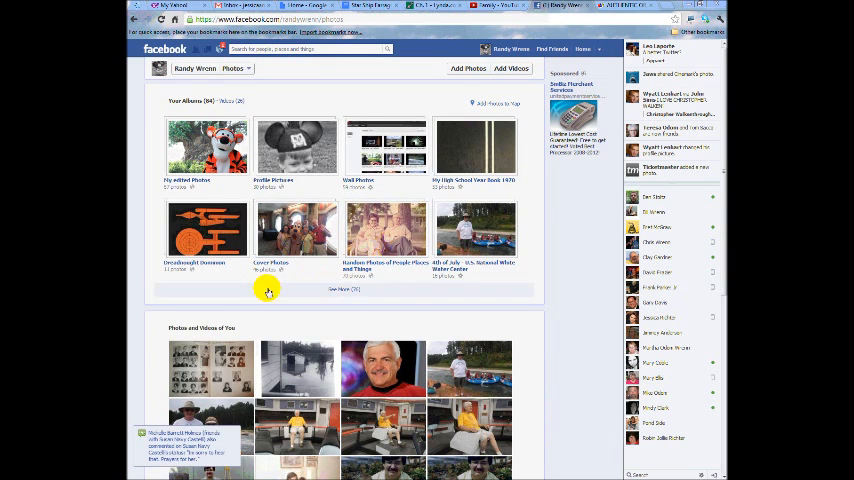
scroll(down, 3)
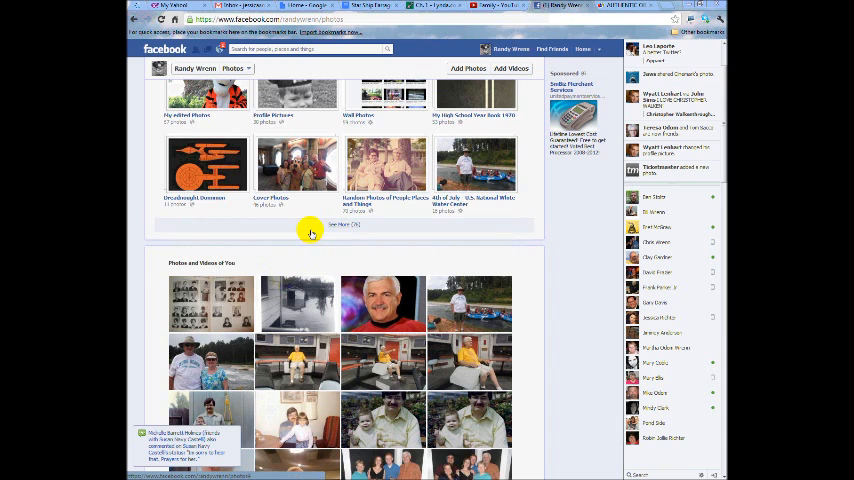
scroll(up, 3)
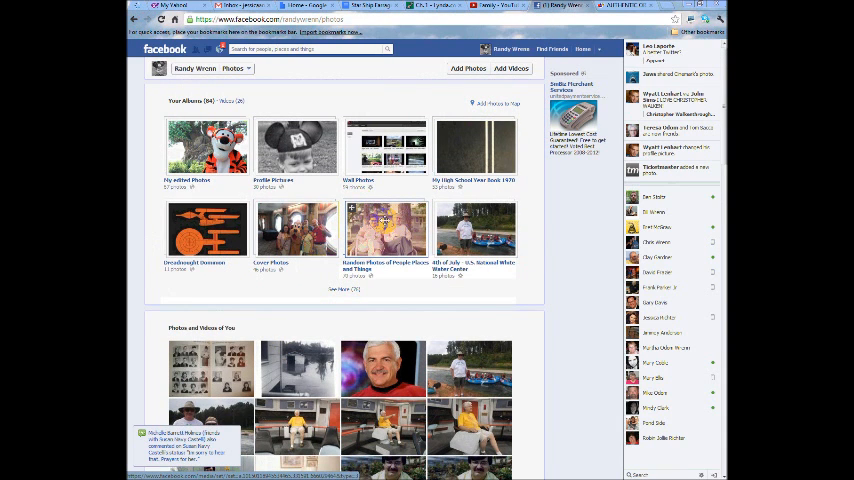
click(385, 230)
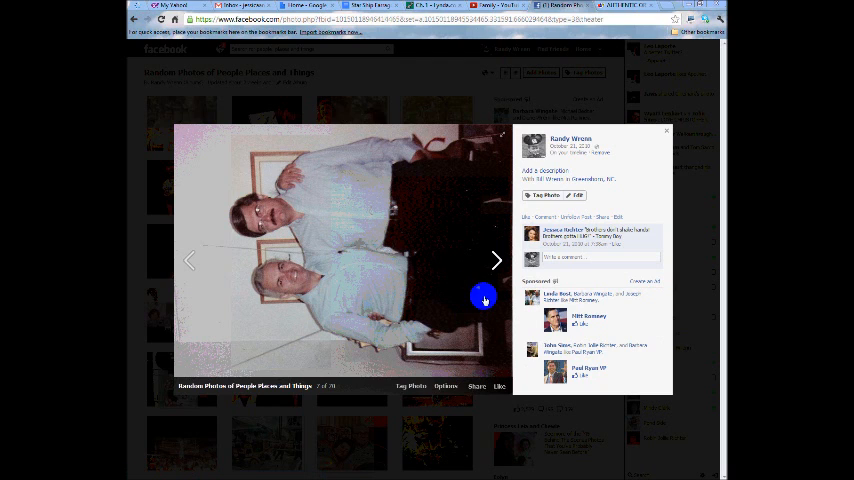
mouse_move(339, 233)
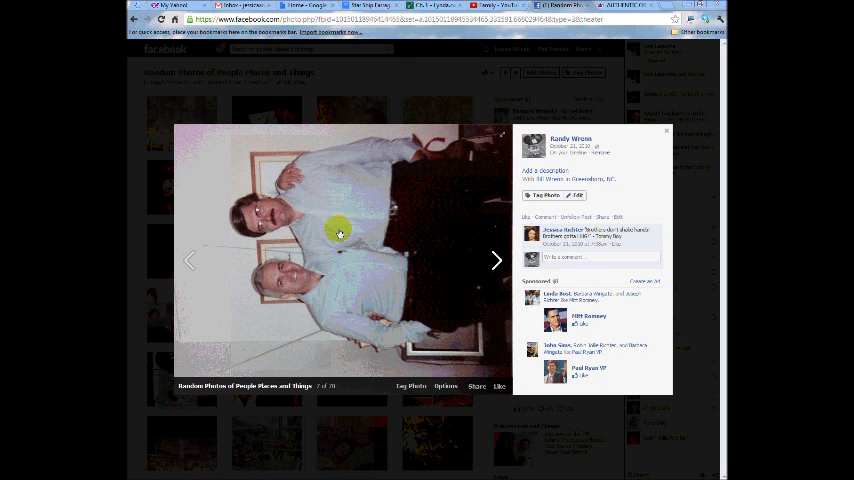
Bring up the Options menu for the sideways photo of two men
click(445, 386)
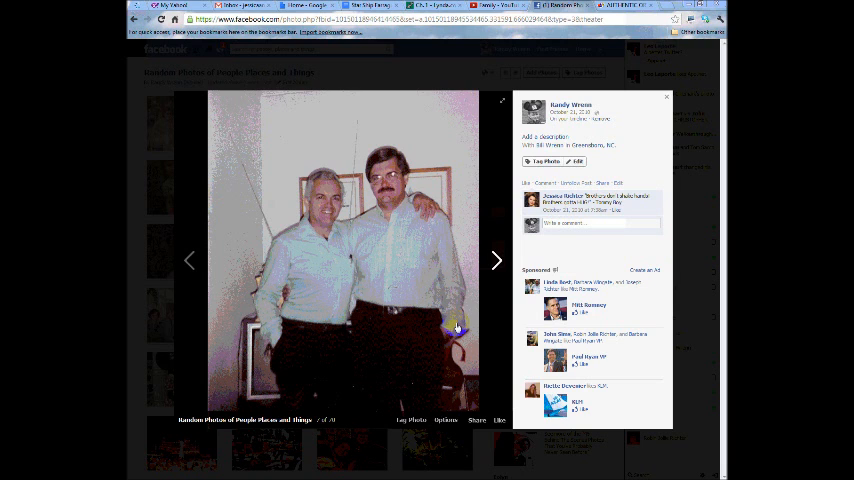
mouse_move(459, 318)
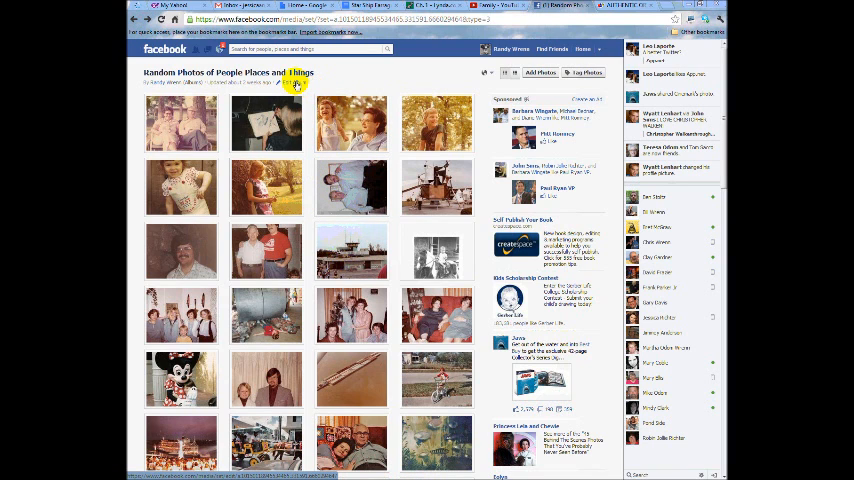
Edit the 'Random Photos of People Places and Things' album and scroll to the rotated photo
click(295, 83)
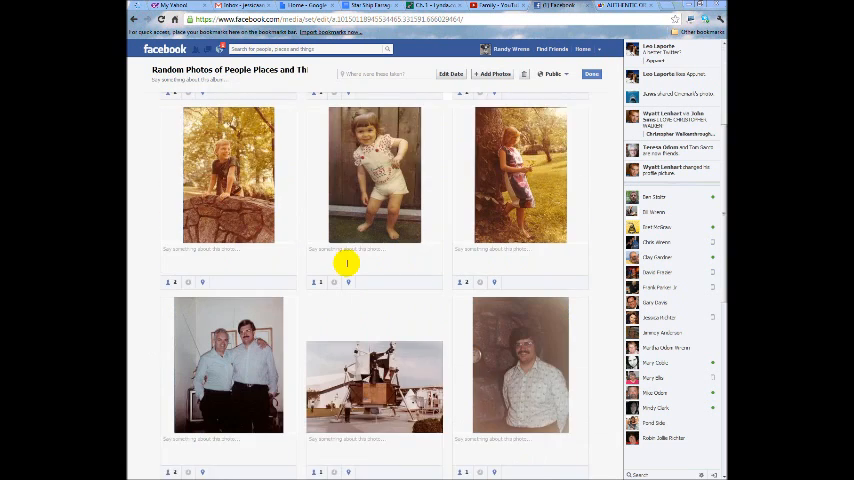
scroll(down, 3)
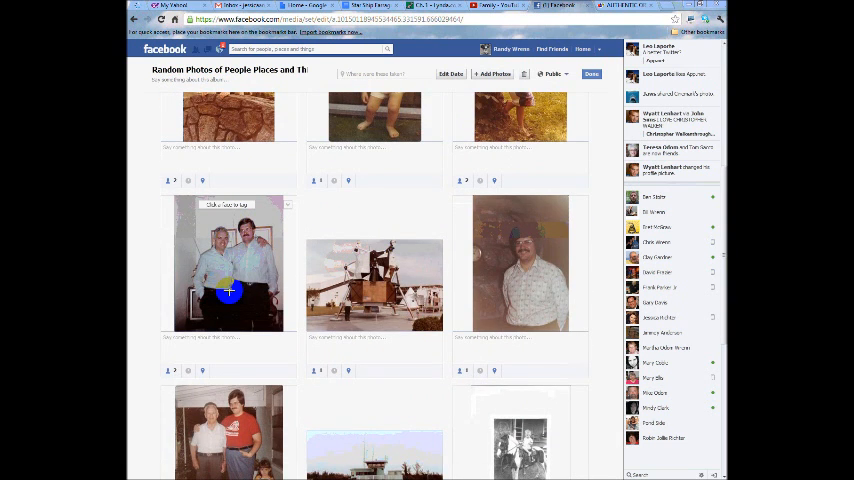